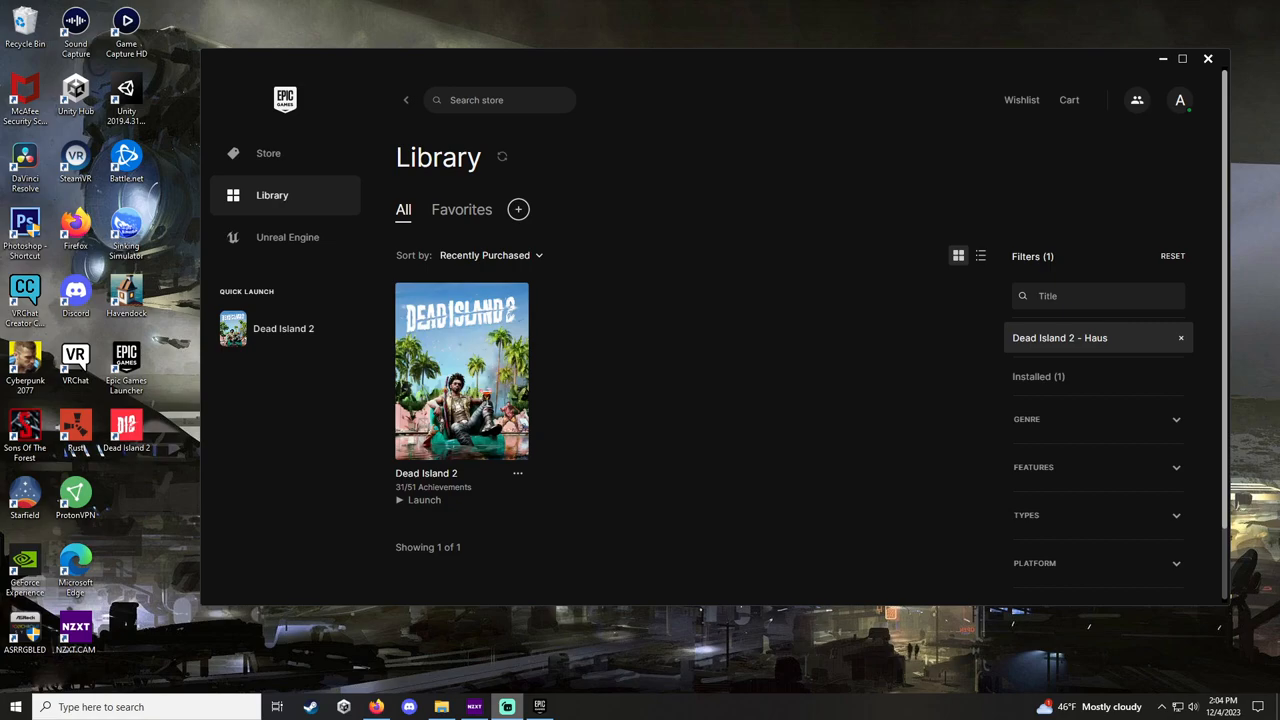
pyautogui.moveTo(690, 433)
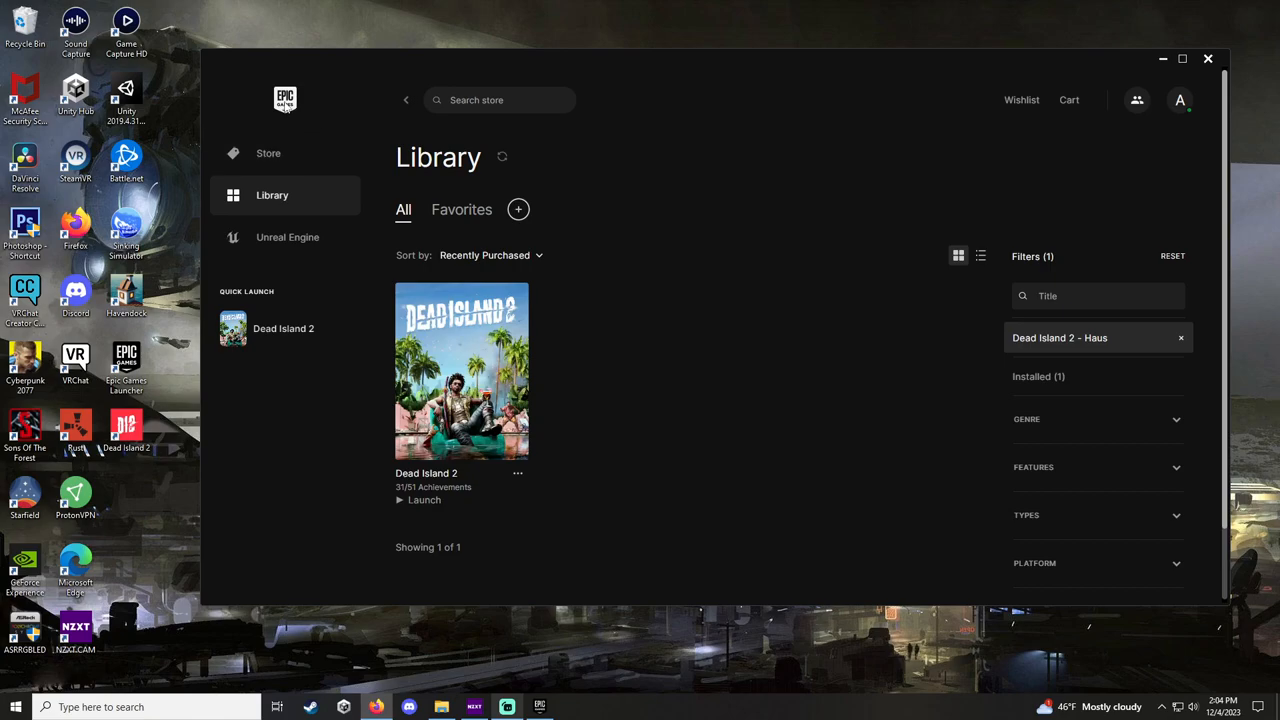
pyautogui.moveTo(297, 133)
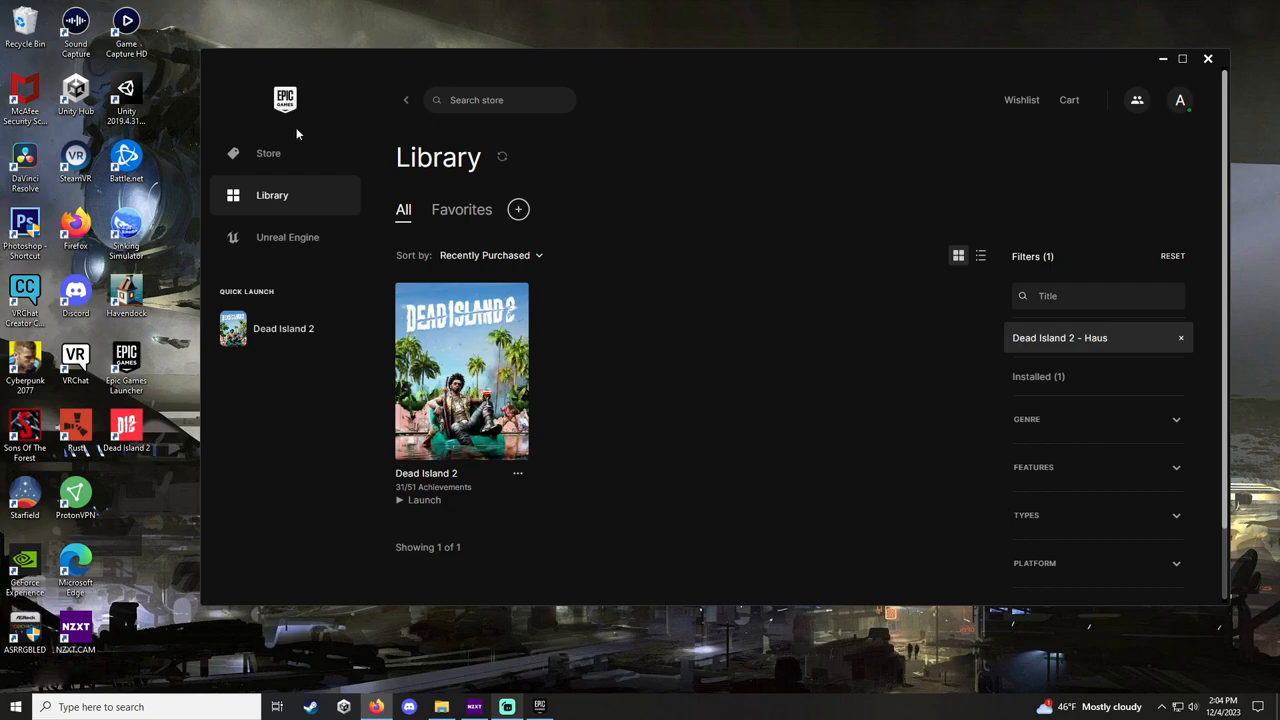
pyautogui.moveTo(656, 178)
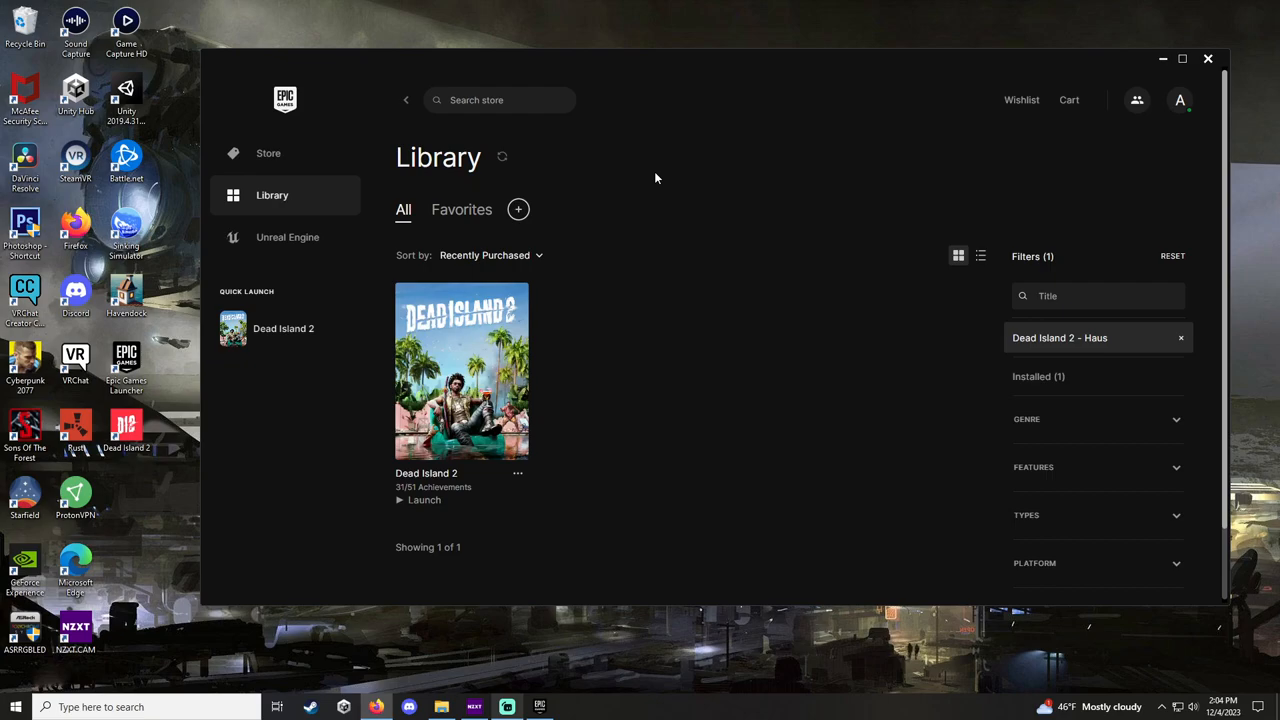
pyautogui.moveTo(502, 156)
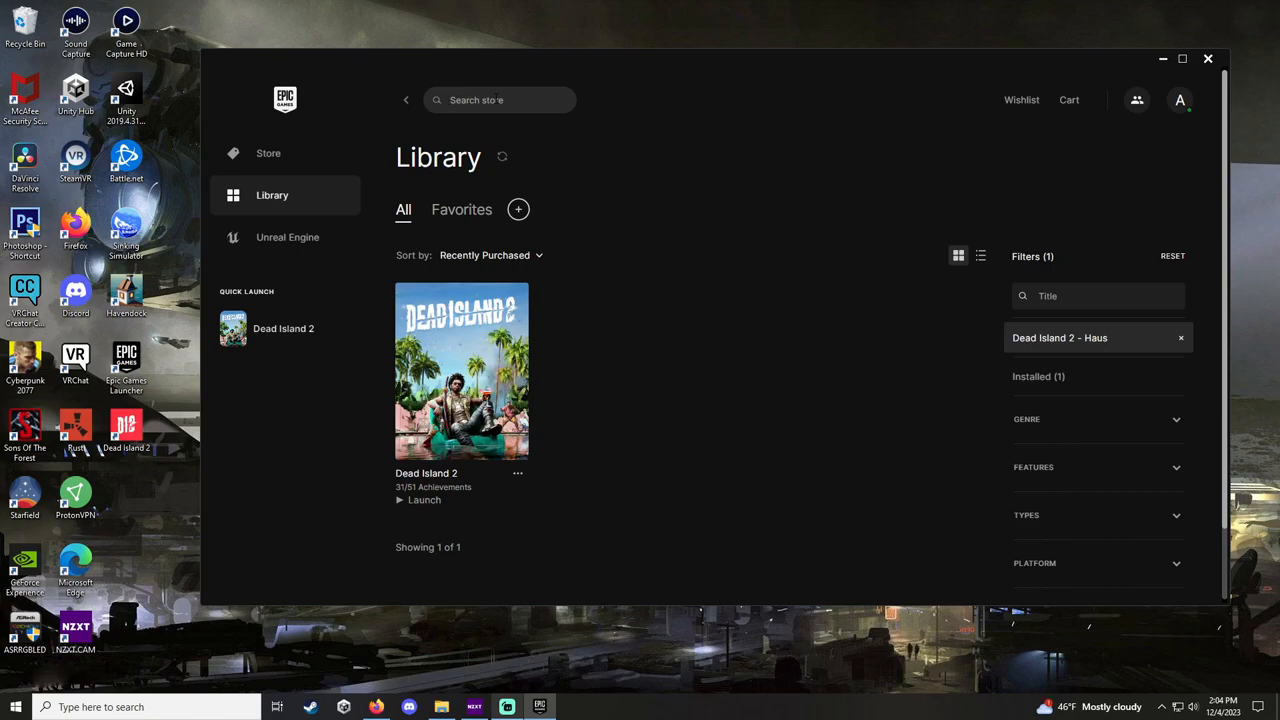
# Search 'Dead Island', open Dead Island 2 past the age warning, and show all editions and add-ons.
pyautogui.write('Dead island')
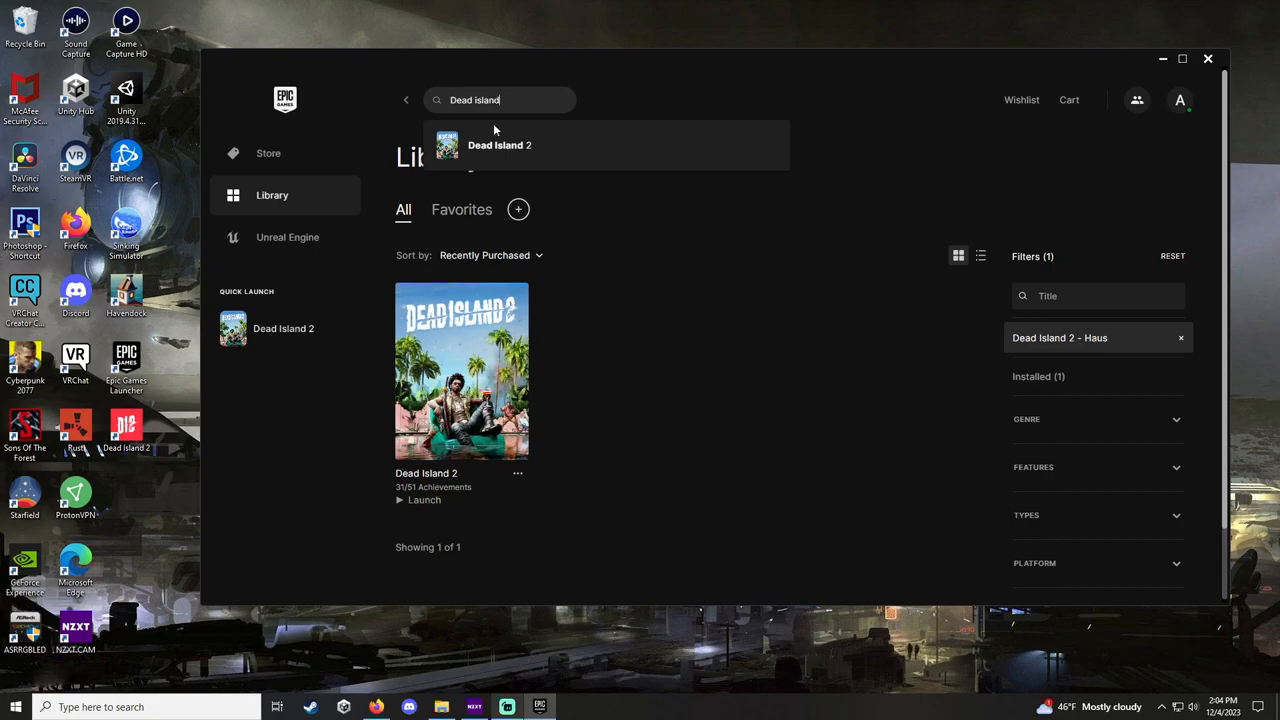
pyautogui.click(268, 153)
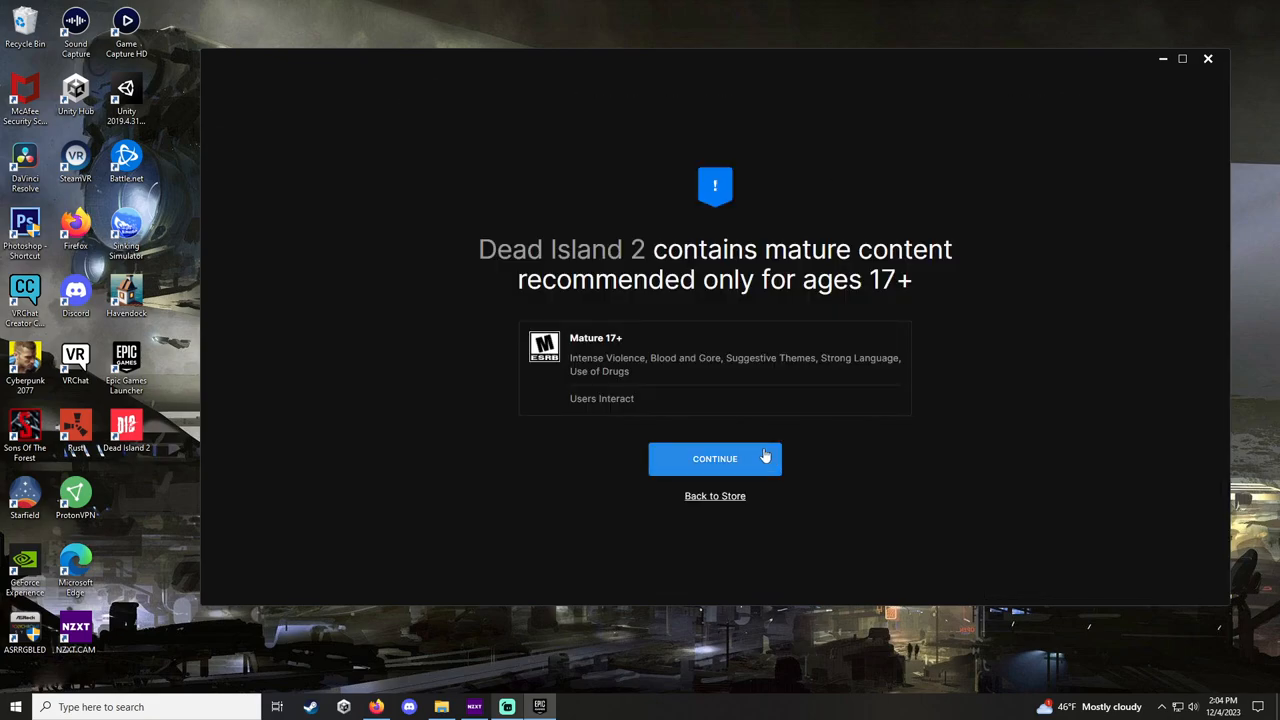
pyautogui.click(715, 459)
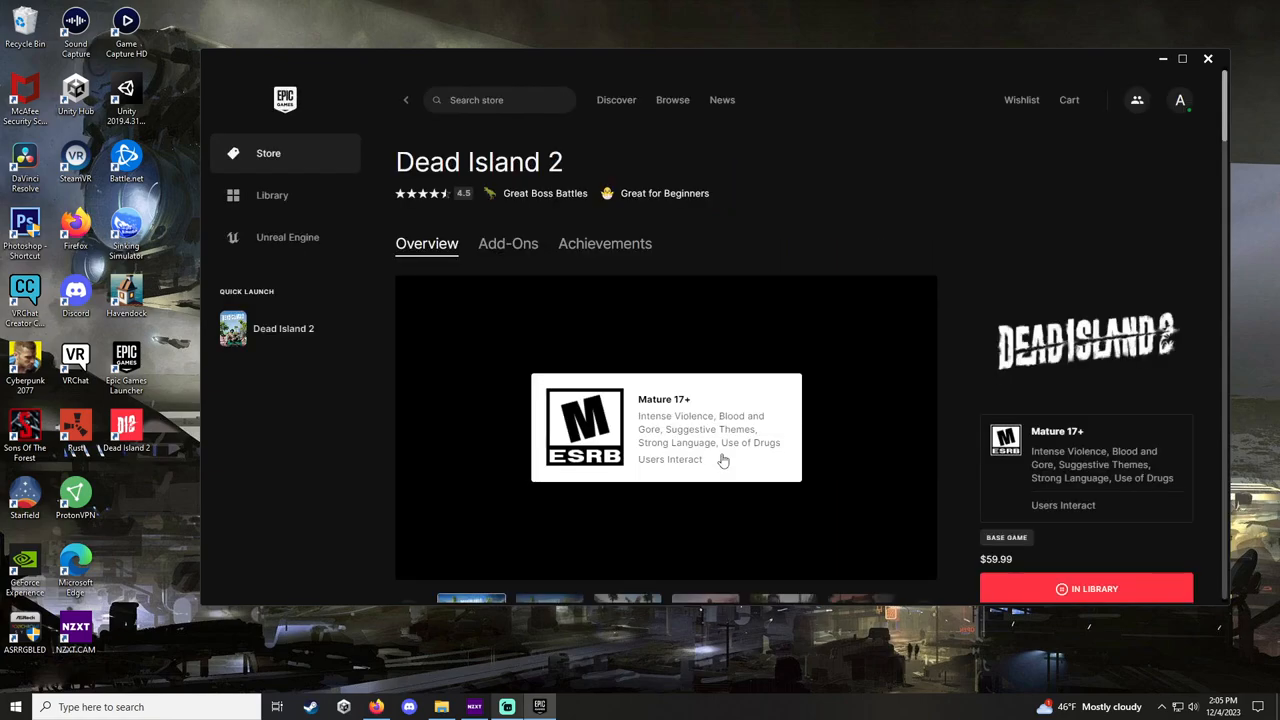
pyautogui.scroll(-3)
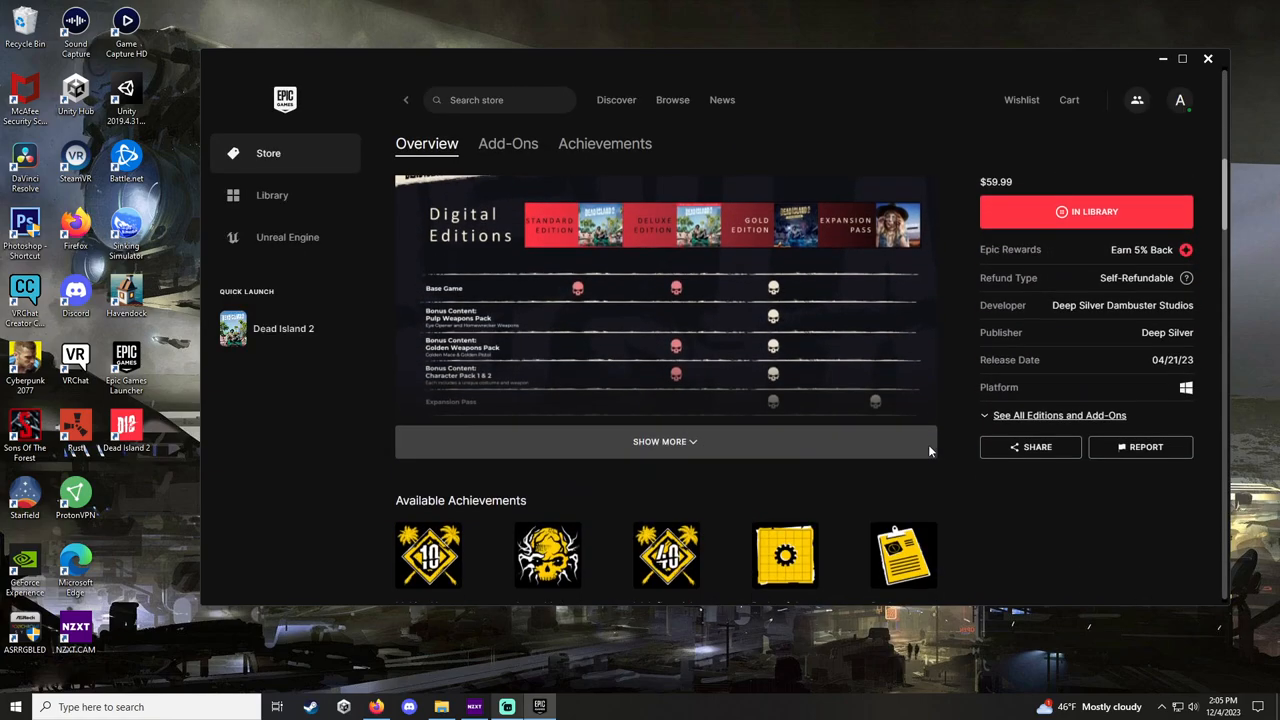
pyautogui.click(1059, 415)
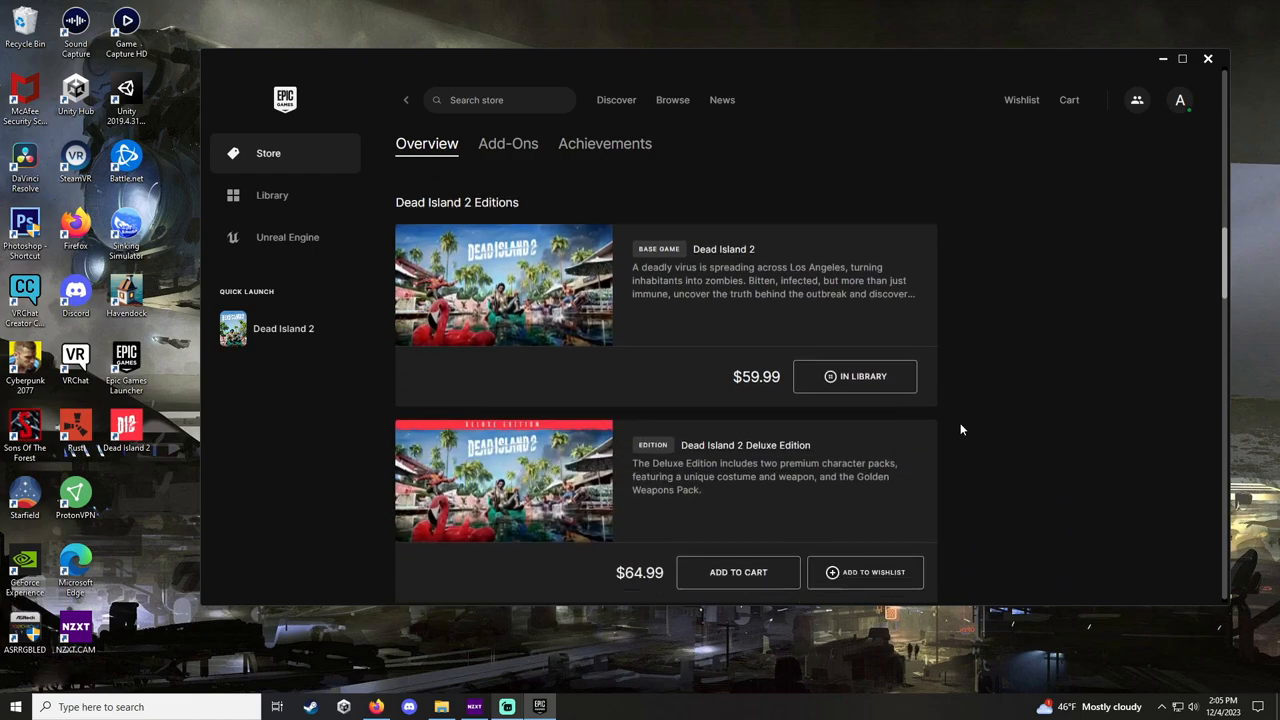
# Scroll past the editions to the DLC & Add-Ons section showing Dead Island 2 - Haus.
pyautogui.scroll(-3)
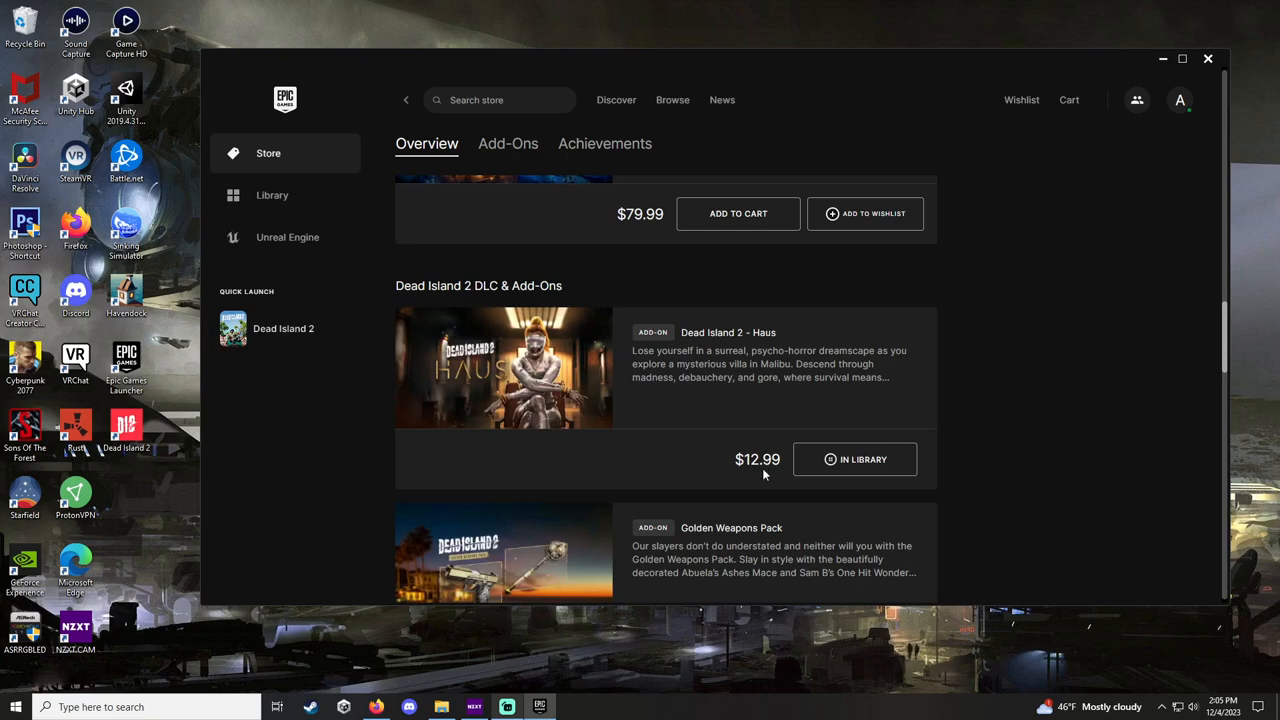
pyautogui.scroll(-3)
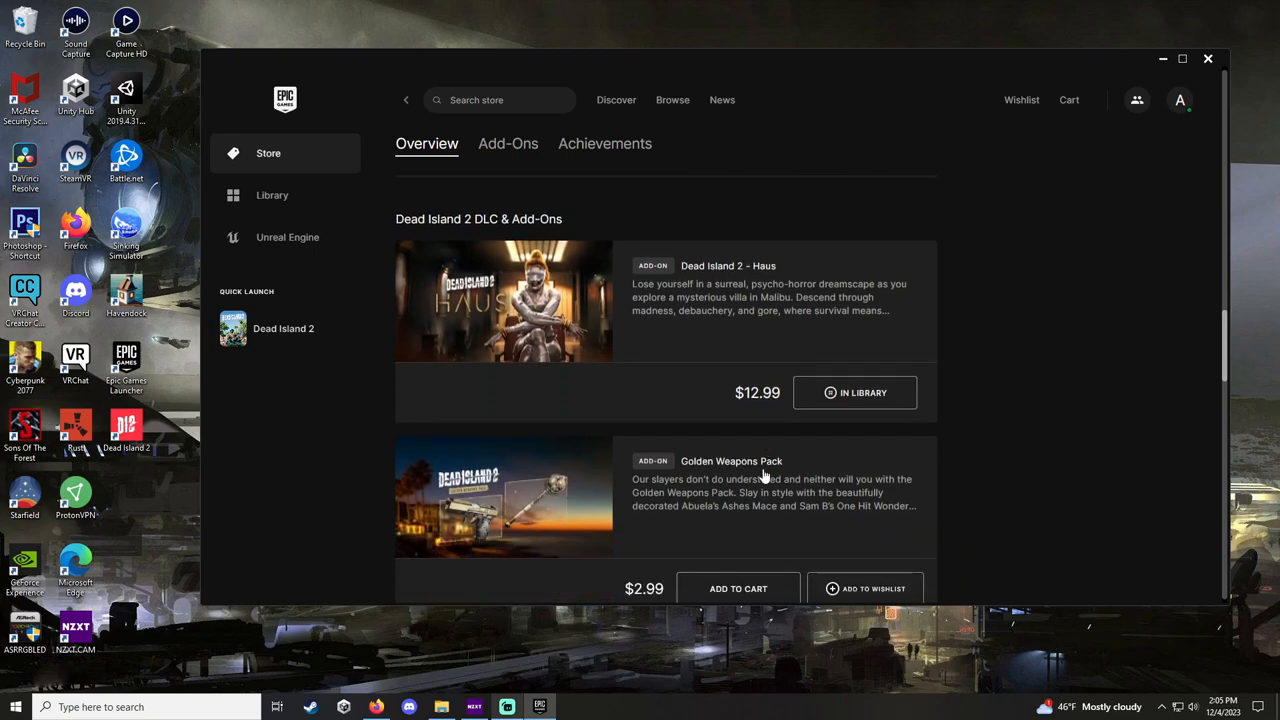
pyautogui.scroll(-3)
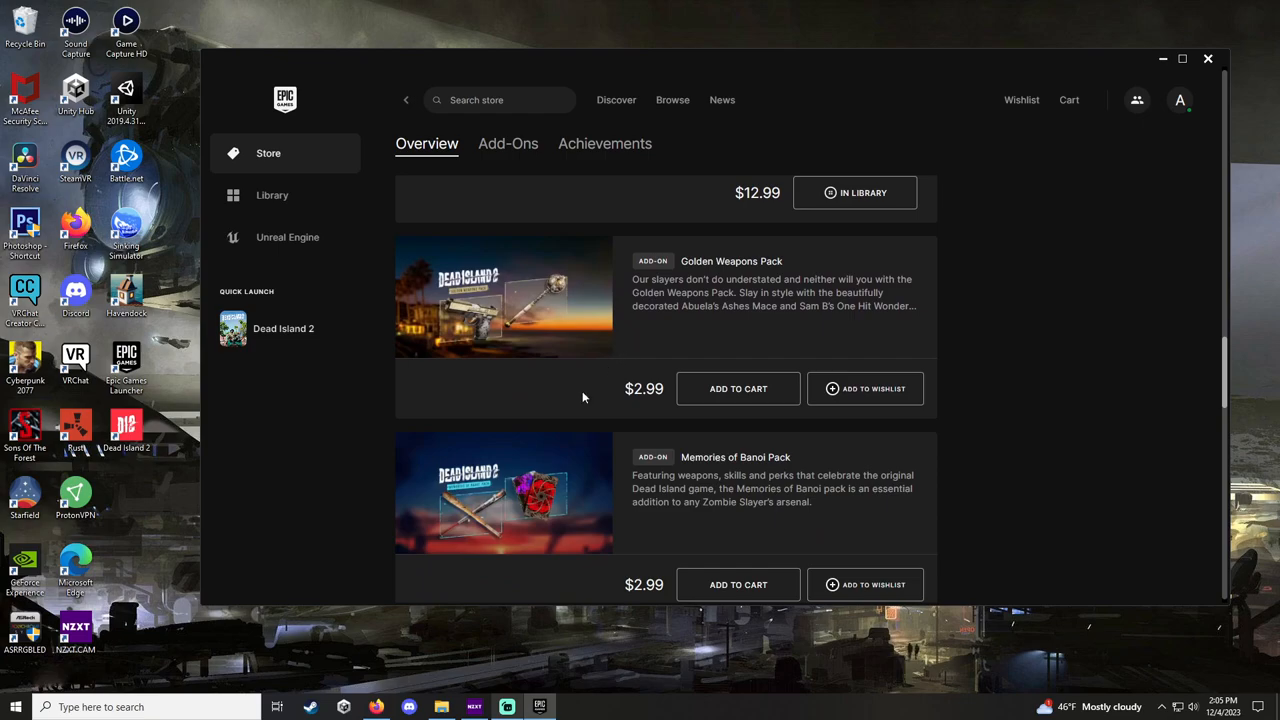
pyautogui.scroll(-3)
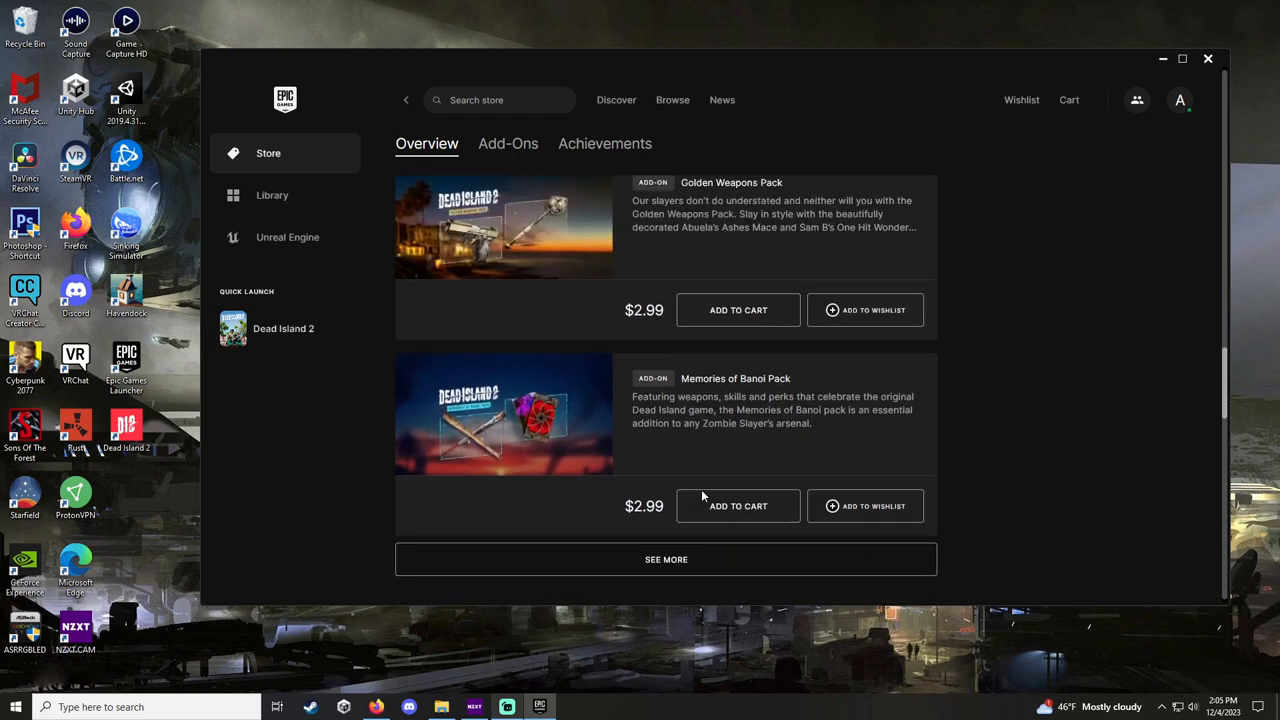
pyautogui.scroll(-3)
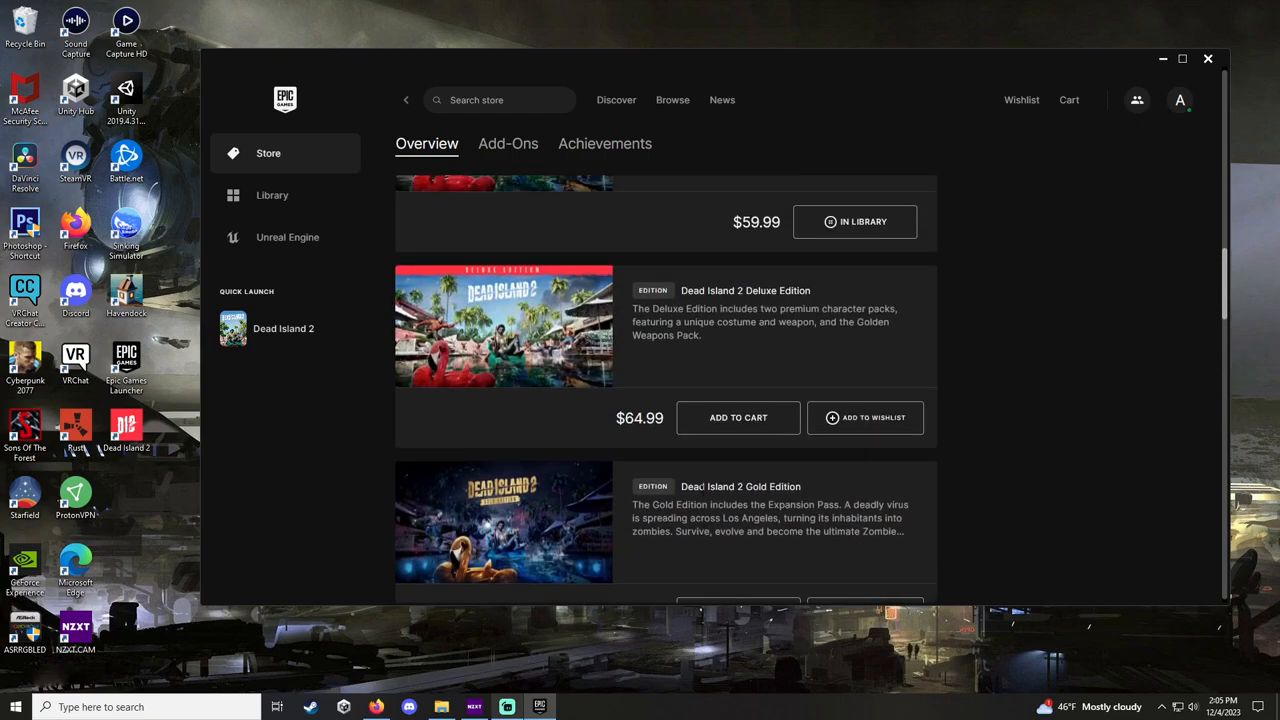
pyautogui.scroll(-3)
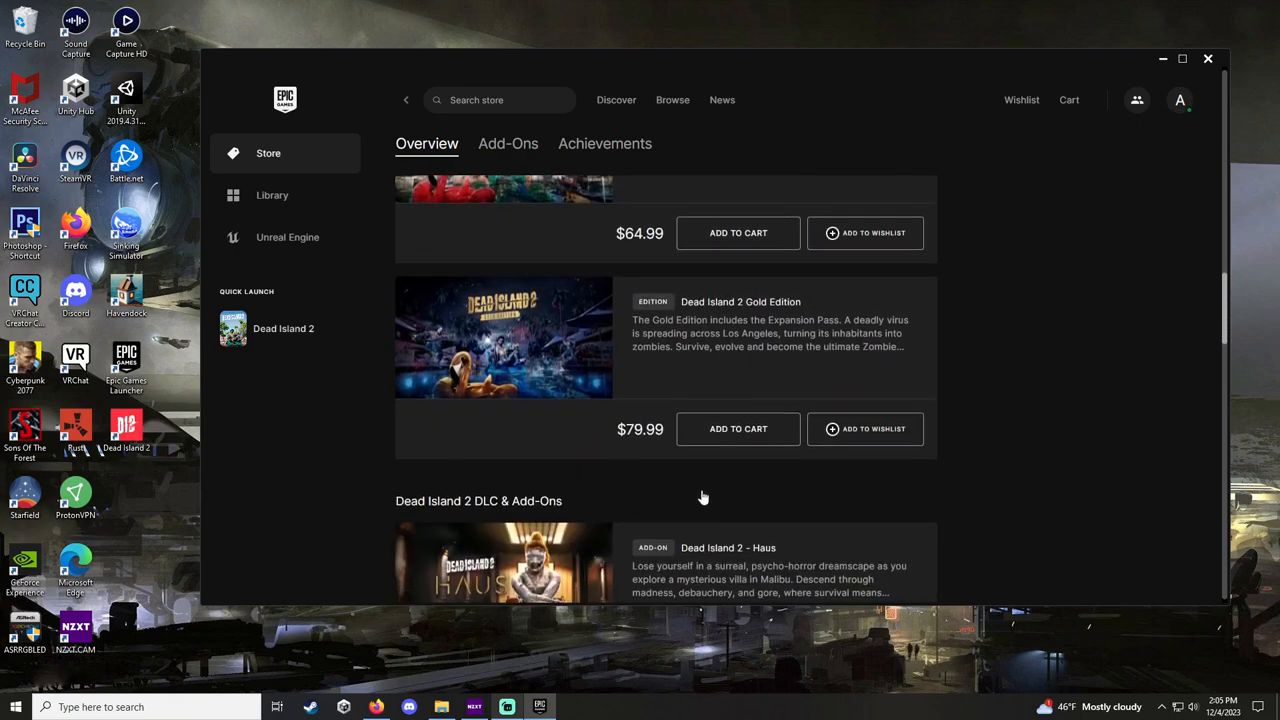